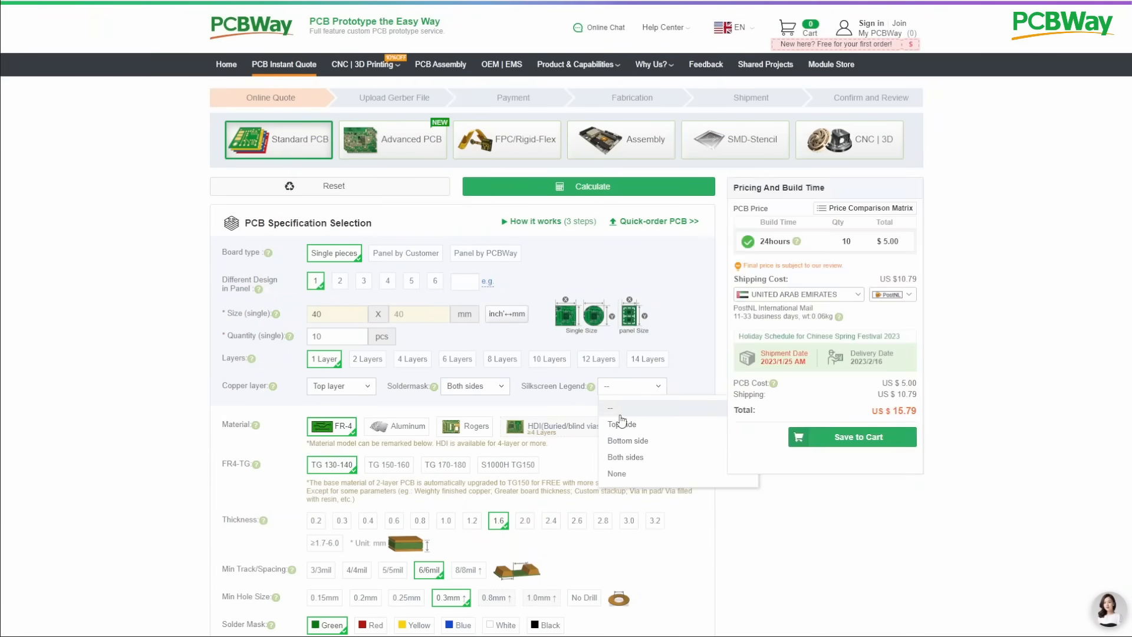
- Show the 30-PIN SIMM with EDO-2-FPM Mod project page on the PCBWay profile
{"action": "left_click", "coordinate": [621, 424]}
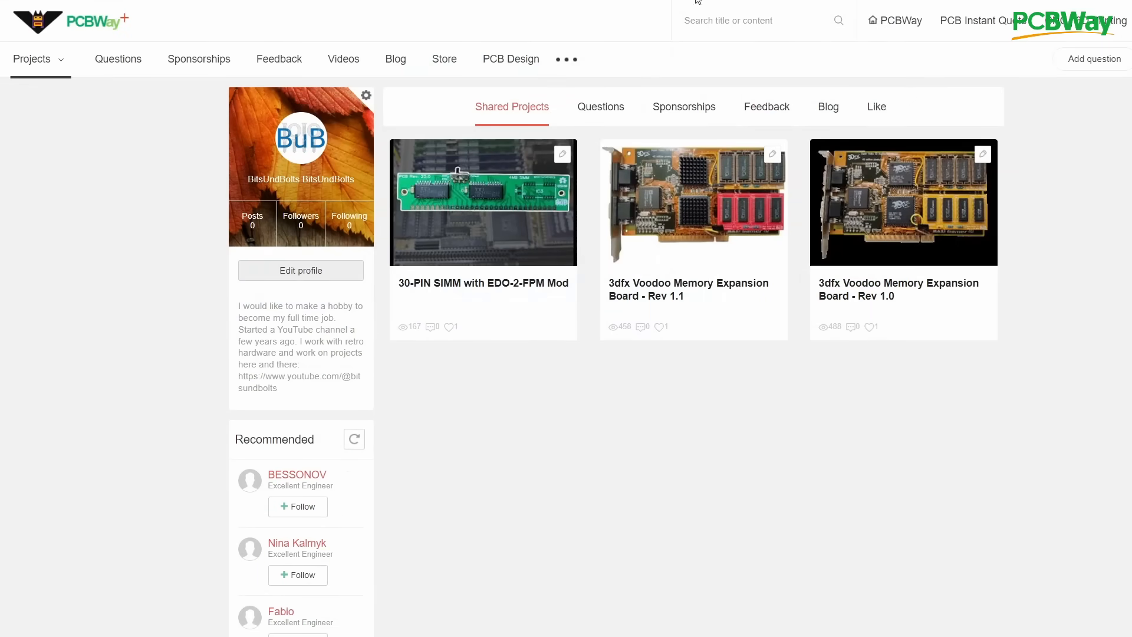
{"action": "left_click", "coordinate": [693, 202]}
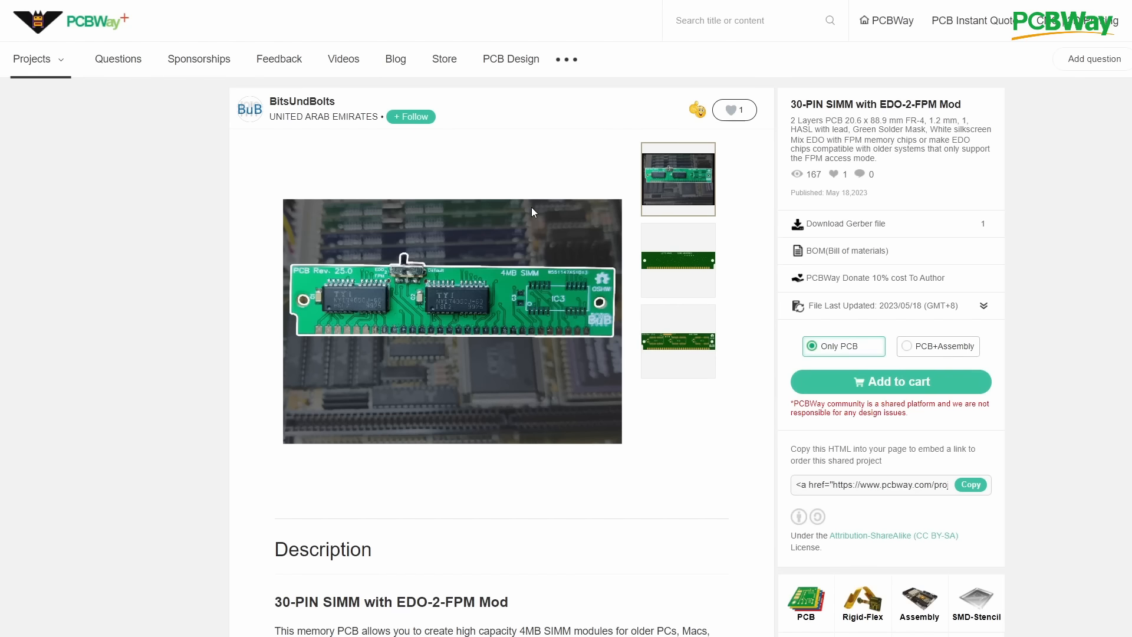
{"action": "scroll", "scroll_direction": "down", "scroll_amount": 3}
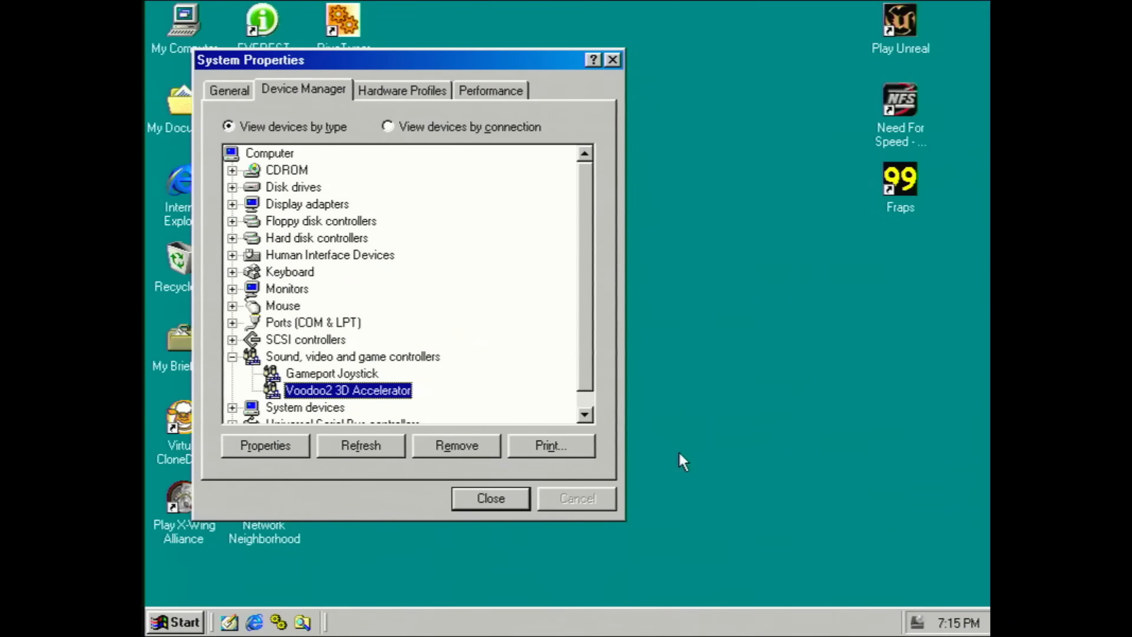
- Dismiss System Properties and bring up Display Properties from the desktop context menu
{"action": "left_click", "coordinate": [490, 498]}
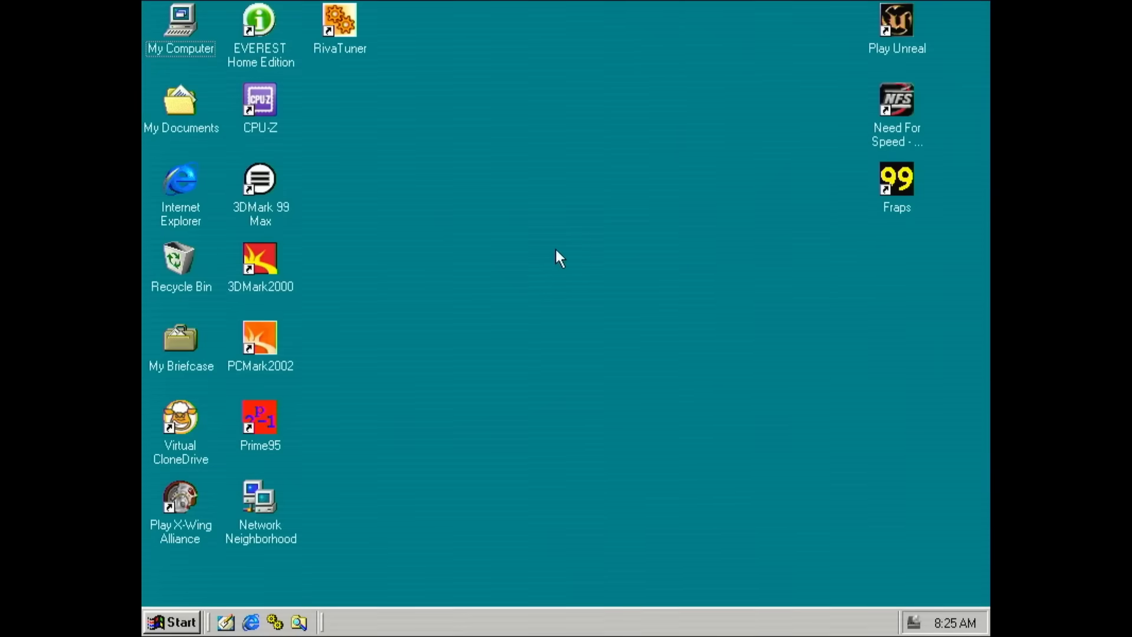
{"action": "right_click", "coordinate": [555, 260]}
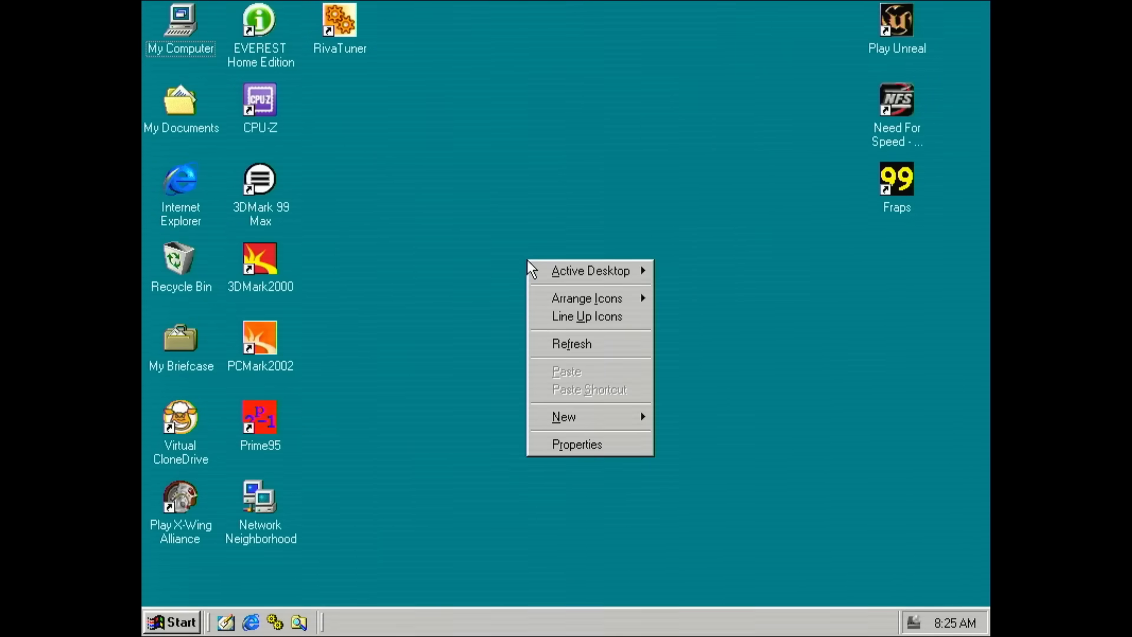
{"action": "mouse_move", "coordinate": [576, 445]}
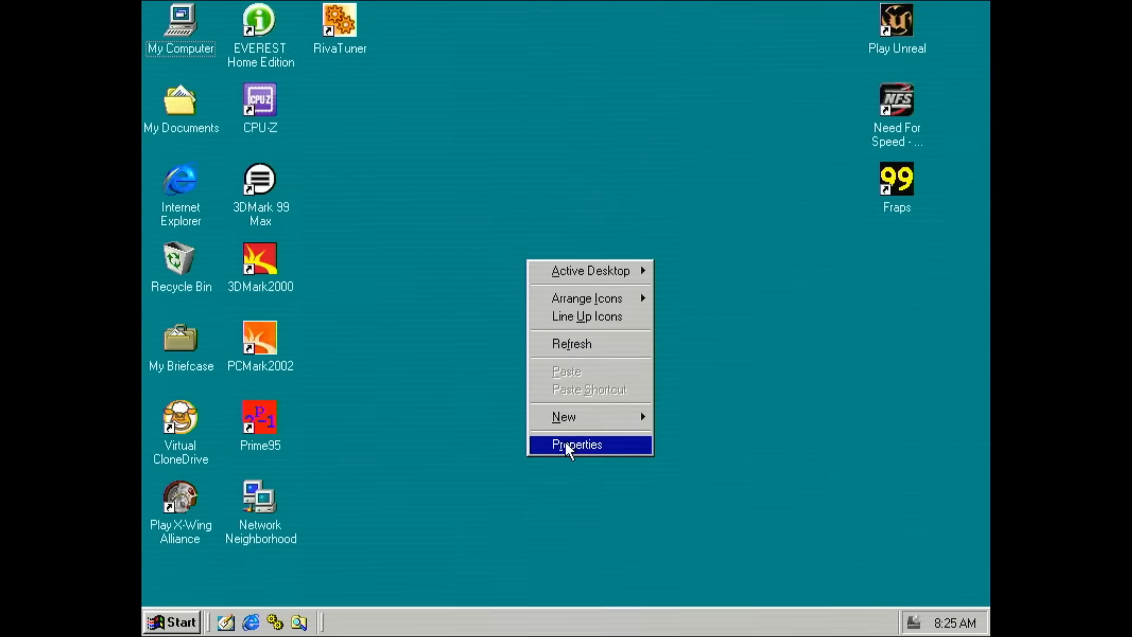
{"action": "left_click", "coordinate": [576, 445]}
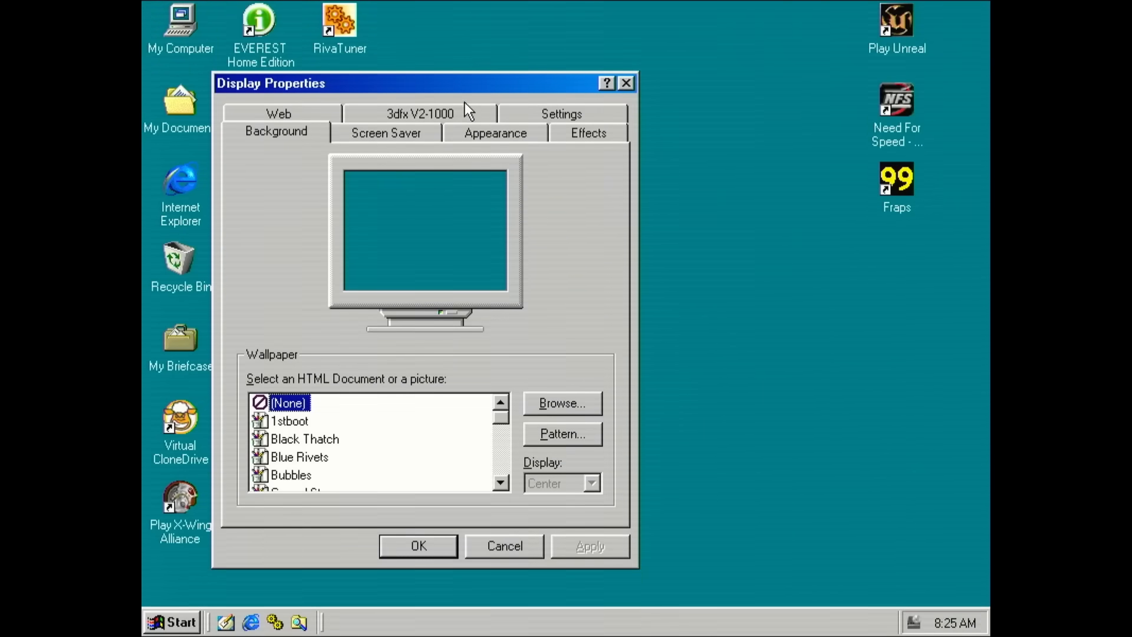
- Check the 3dfx V2-1000 tab, accept the display settings, and start a new 3DMark 99 Max benchmark
{"action": "left_click", "coordinate": [420, 114]}
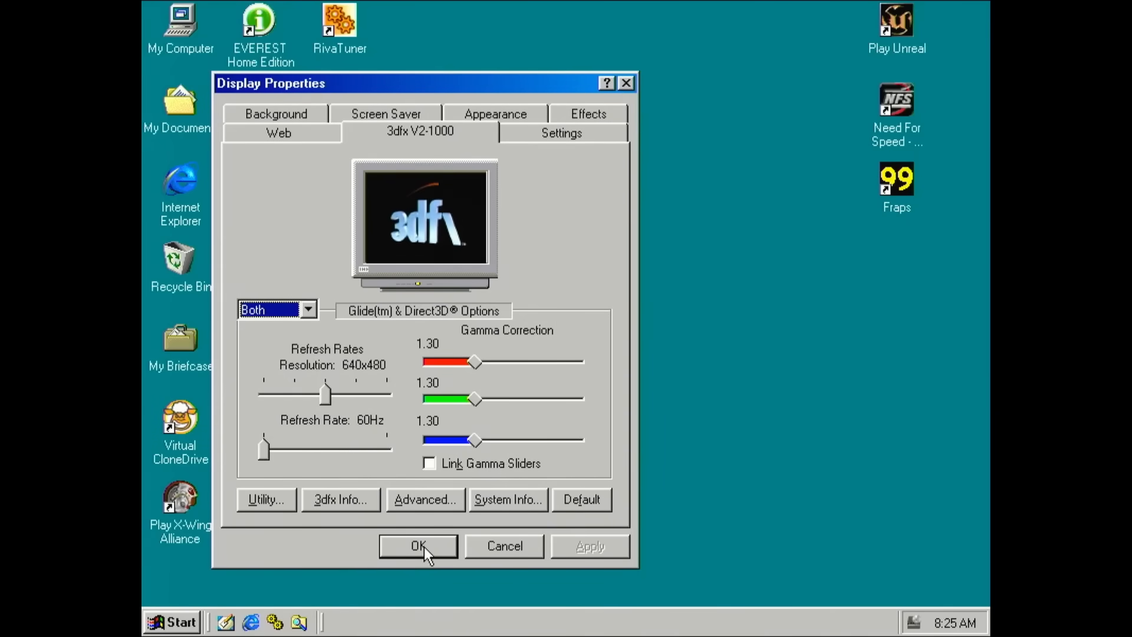
{"action": "left_click", "coordinate": [508, 499]}
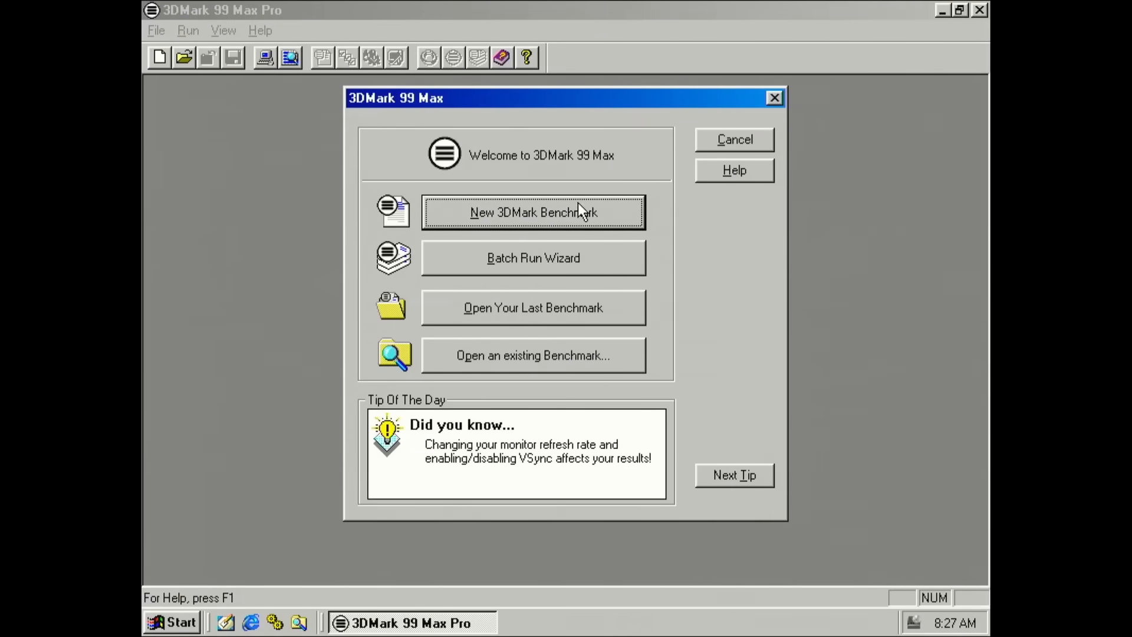
{"action": "left_click", "coordinate": [533, 211]}
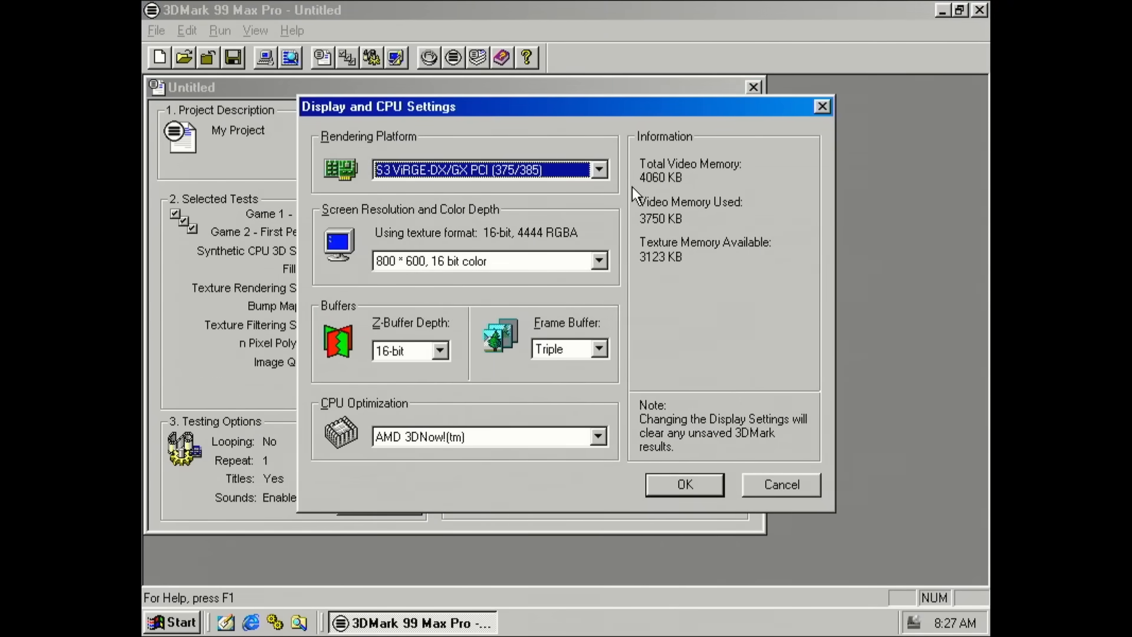
- Choose Voodoo2 3D Accelerator as the rendering platform and confirm it
{"action": "left_click", "coordinate": [598, 168]}
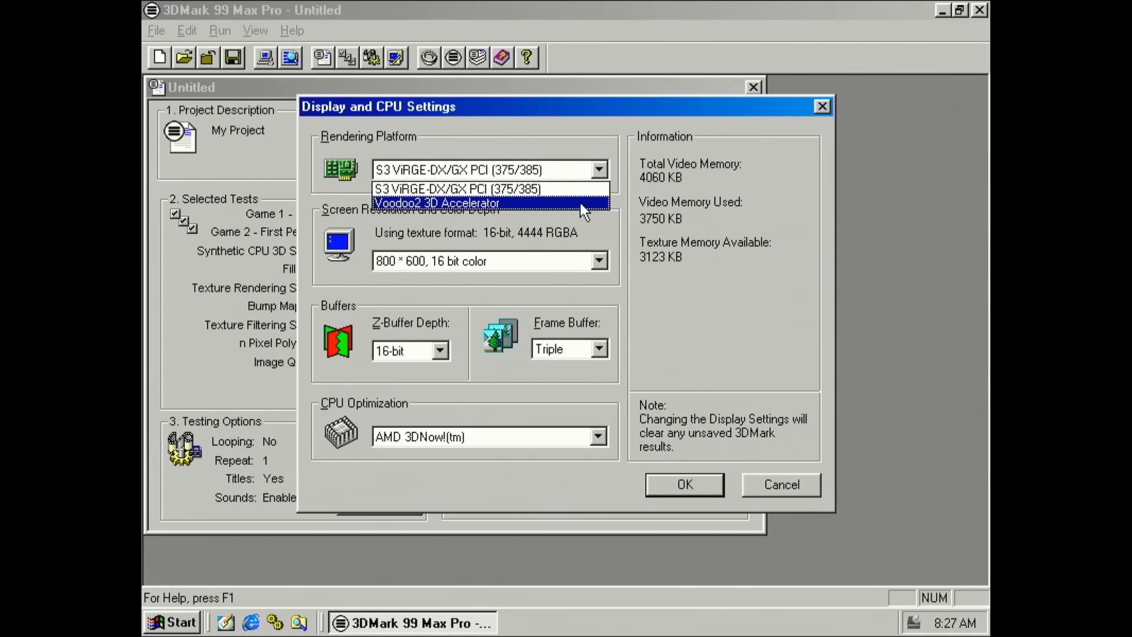
{"action": "left_click", "coordinate": [437, 203]}
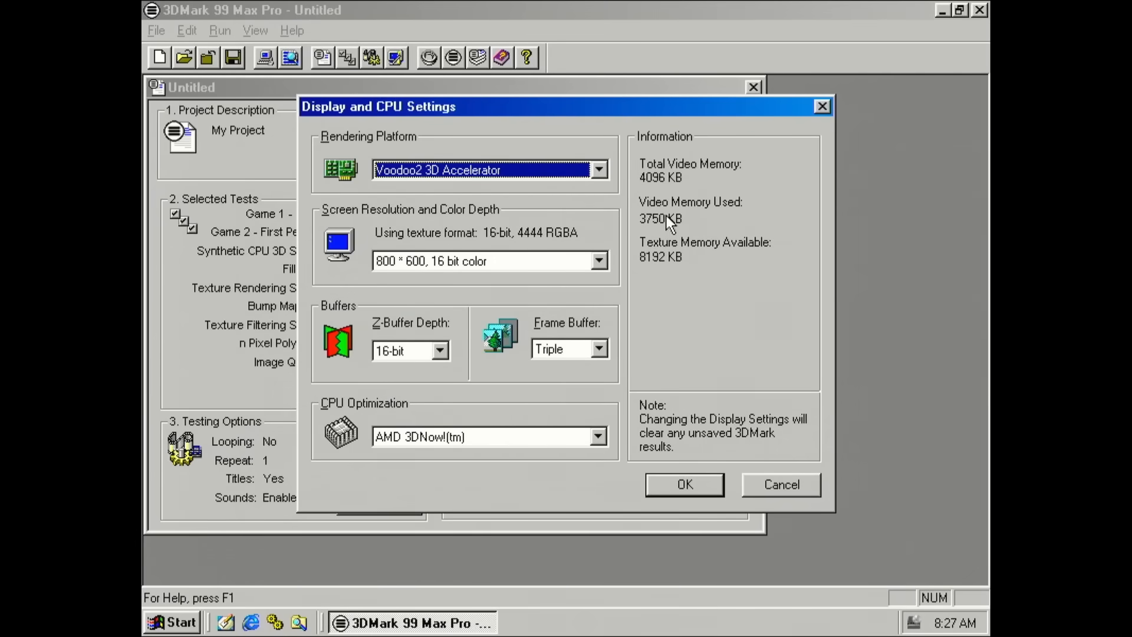
{"action": "mouse_move", "coordinate": [670, 361]}
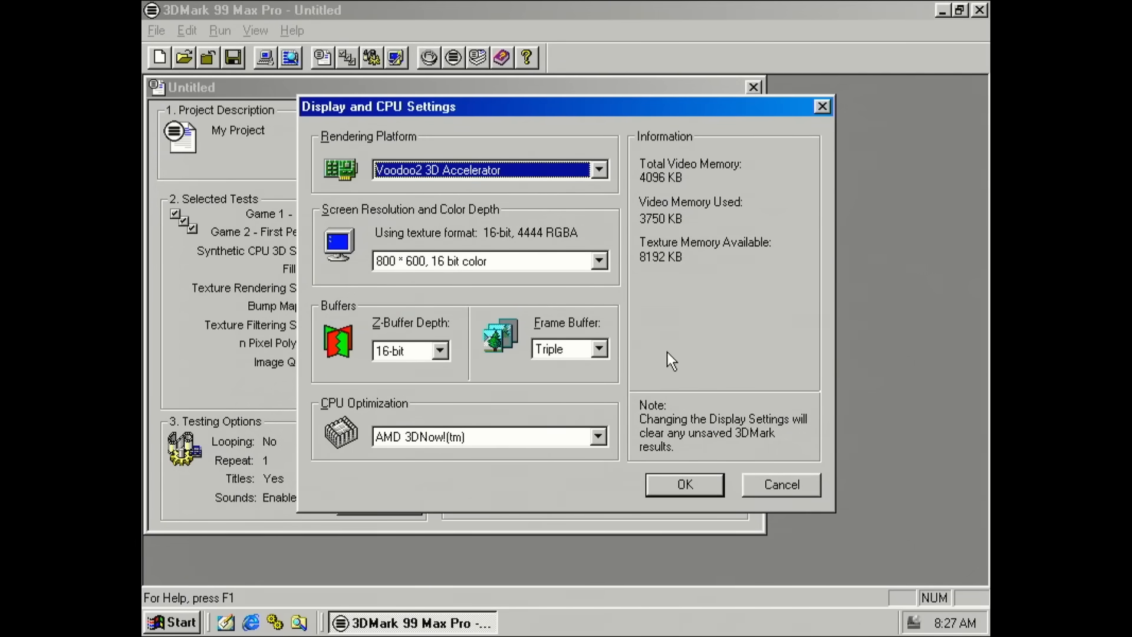
{"action": "left_click", "coordinate": [683, 484]}
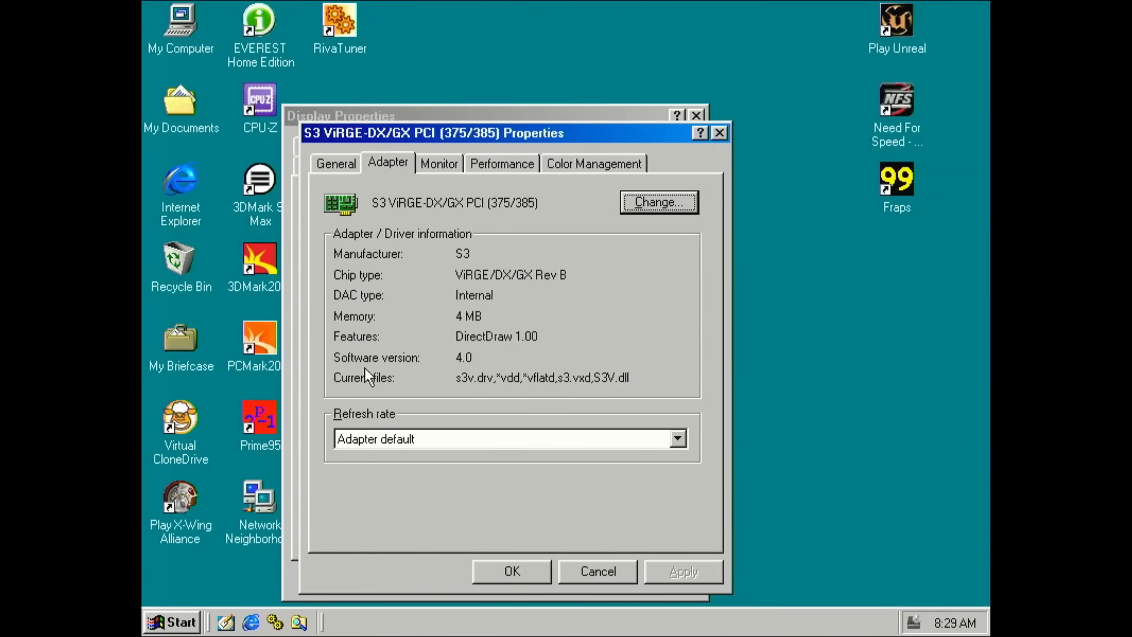
- Select the Optimal refresh rate, apply it, and accept the flicker warning
{"action": "left_click", "coordinate": [676, 439]}
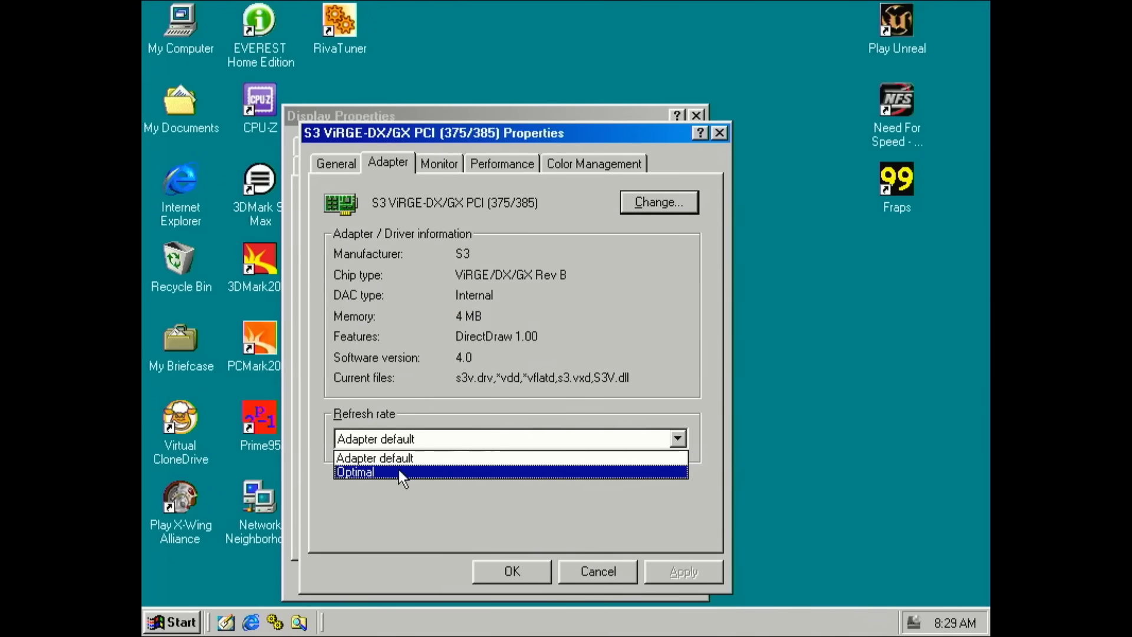
{"action": "left_click", "coordinate": [355, 471]}
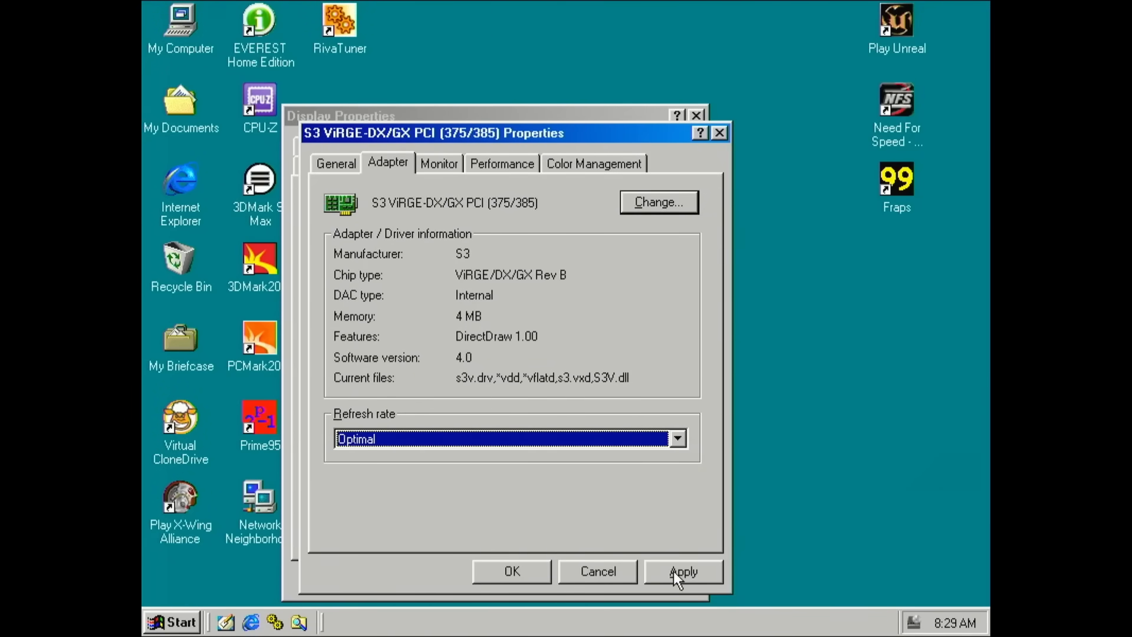
{"action": "left_click", "coordinate": [681, 571]}
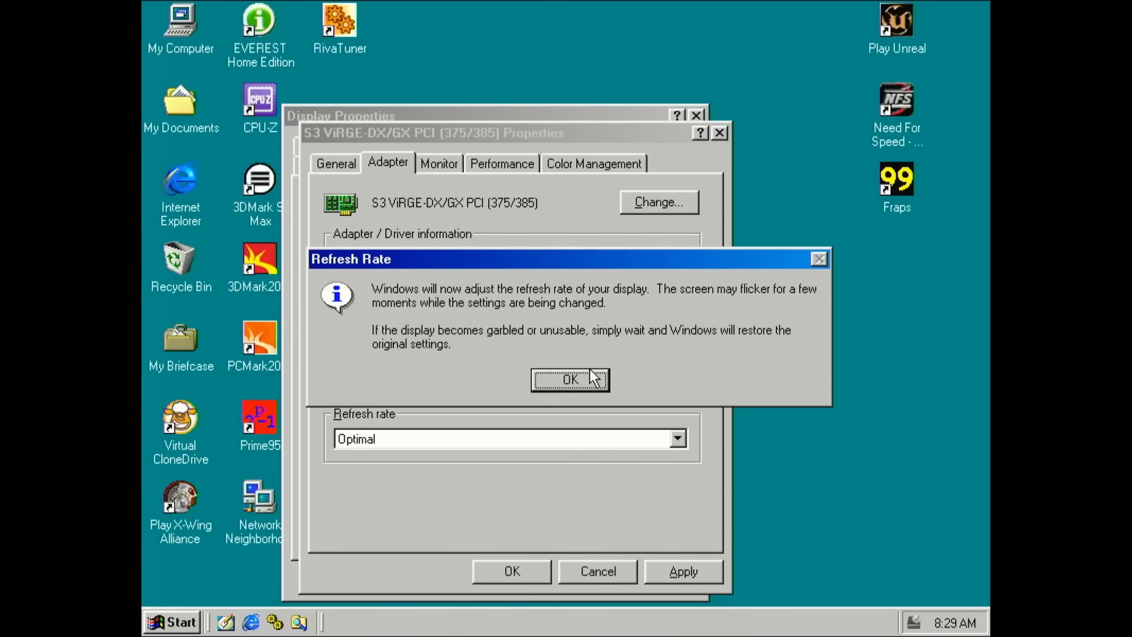
{"action": "left_click", "coordinate": [570, 378]}
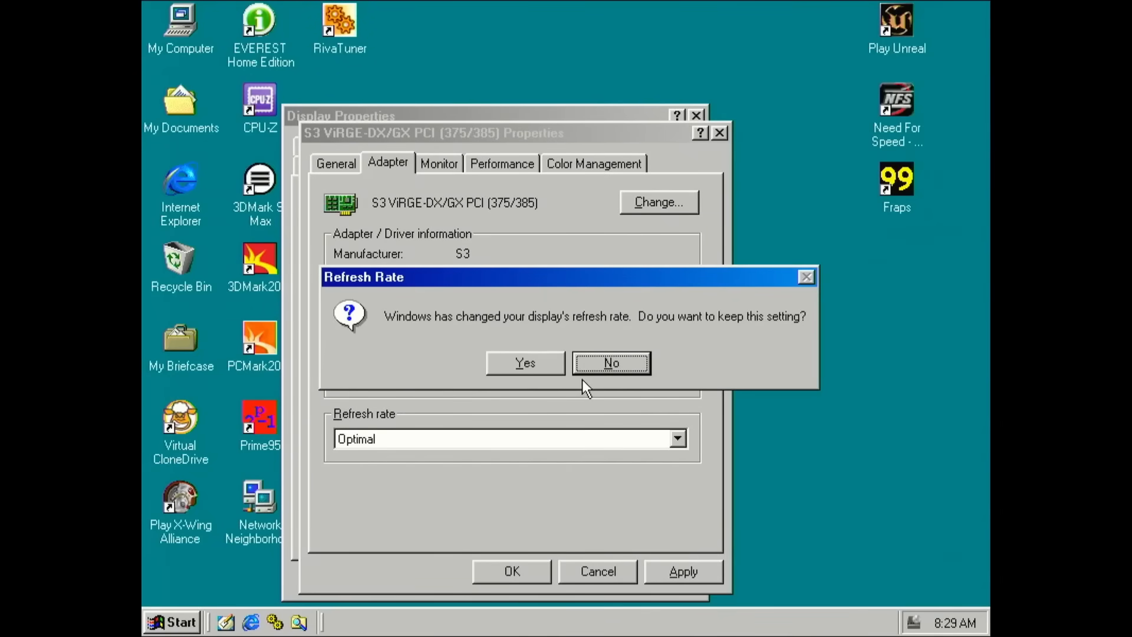